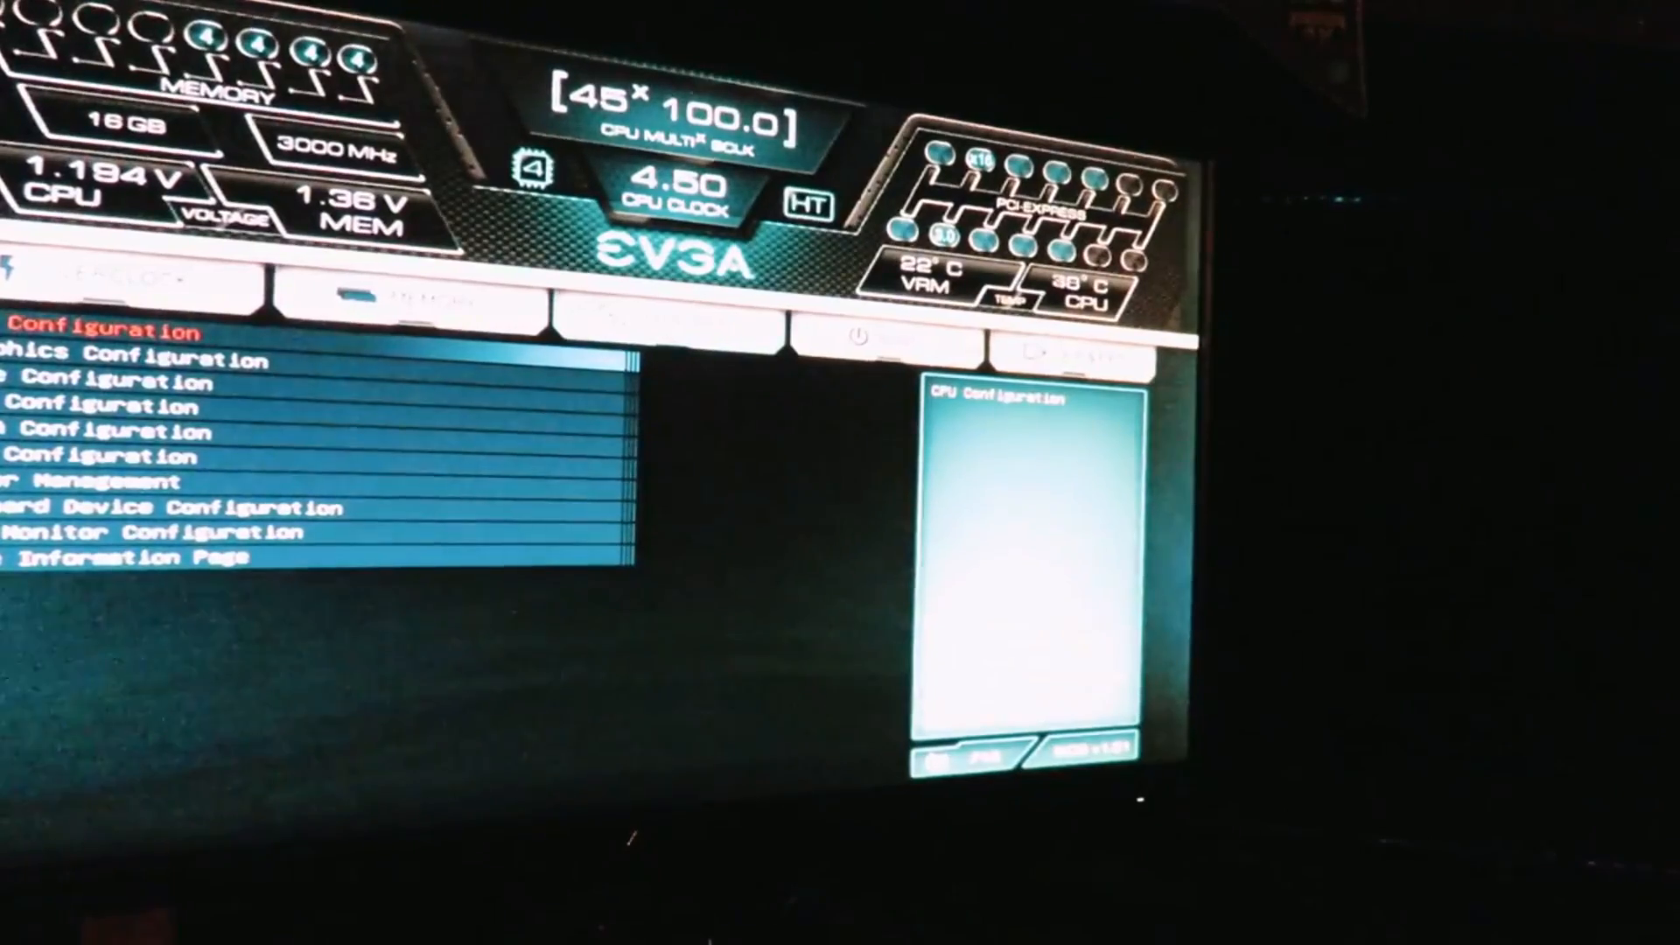
# Move down the Advanced list toward Onboard Device Configuration to enable M.2 SOCKET3(1)
pyautogui.press('Down')
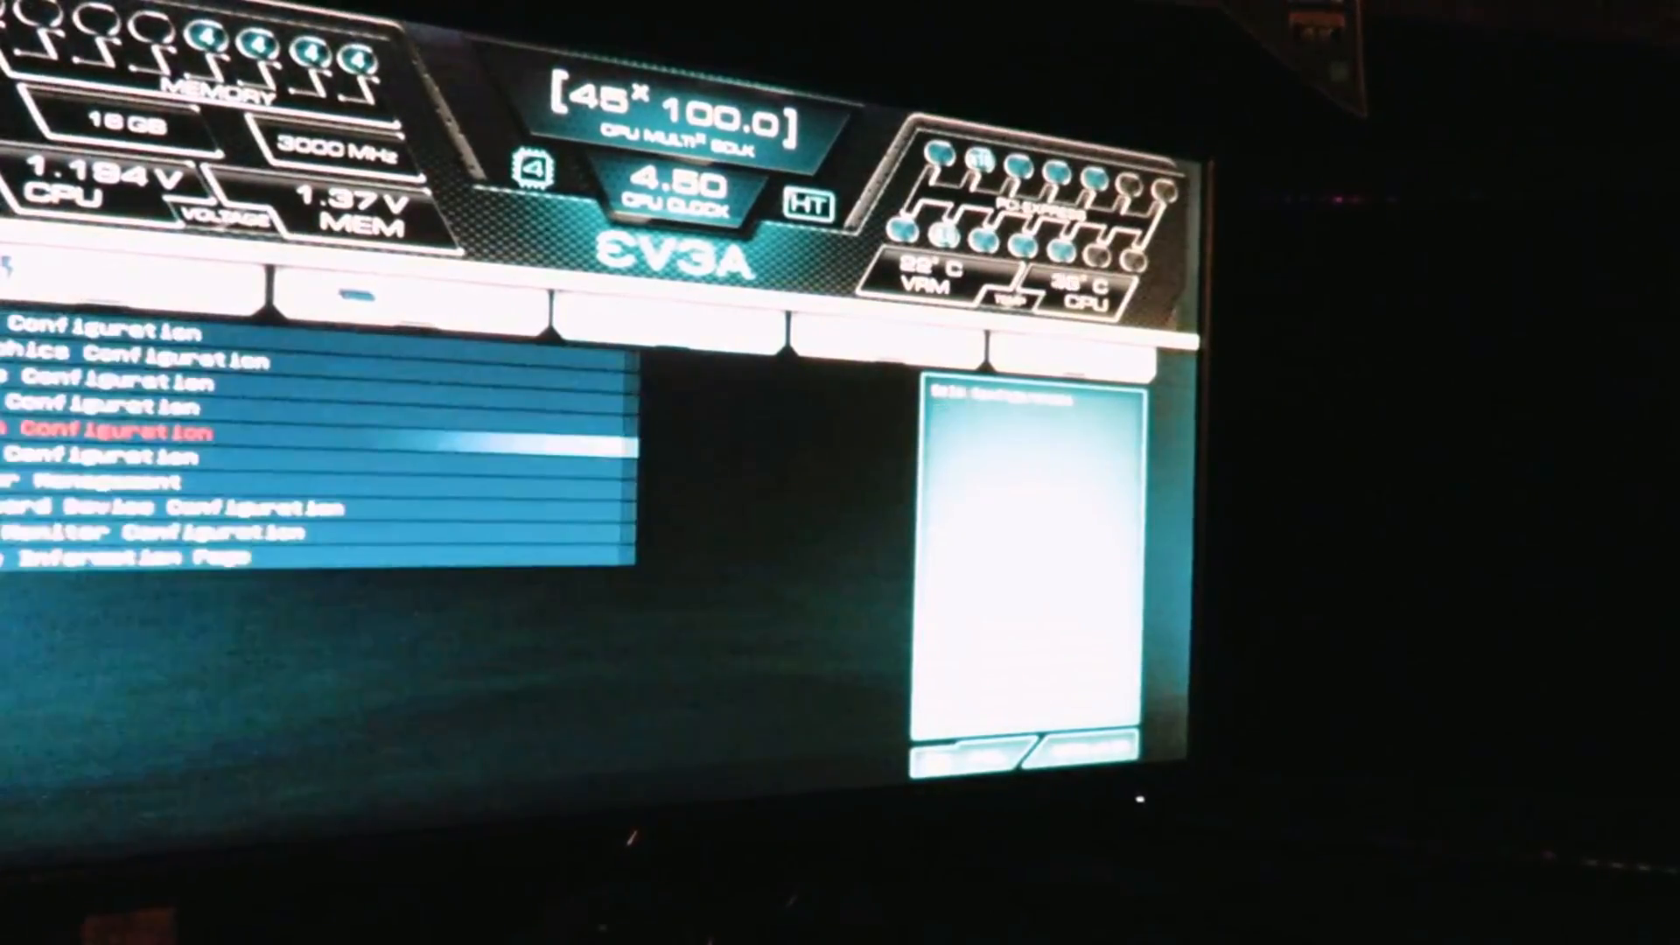
pyautogui.press('Down')
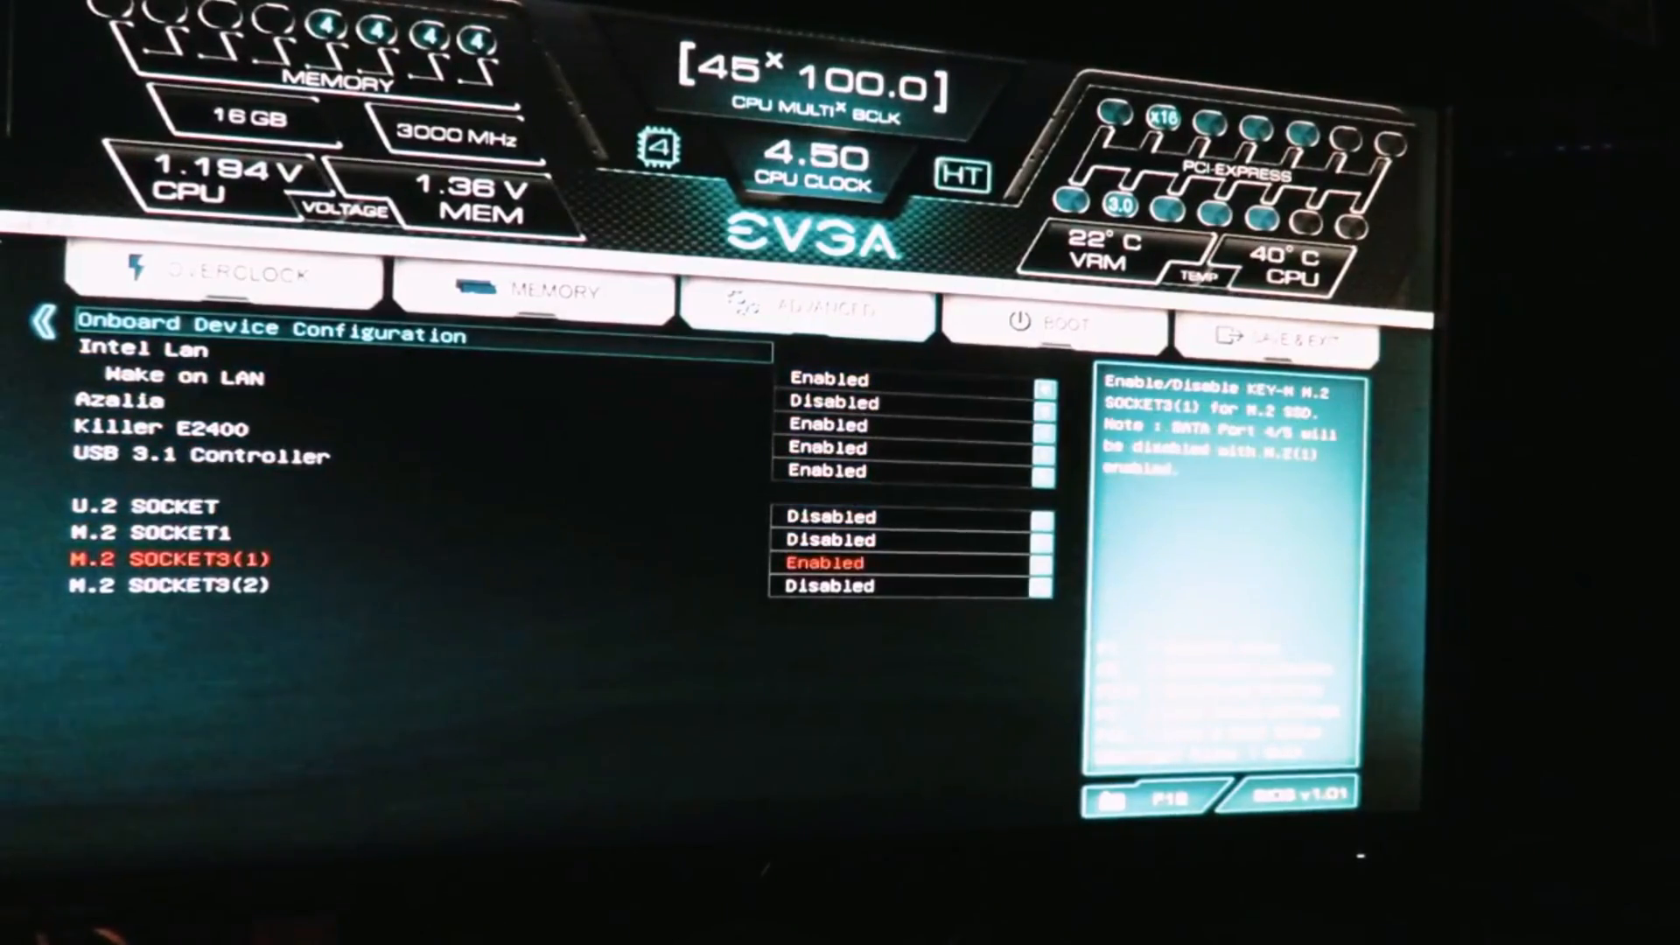
# Review the Memory XMP settings, then the Boot option order
pyautogui.click(532, 296)
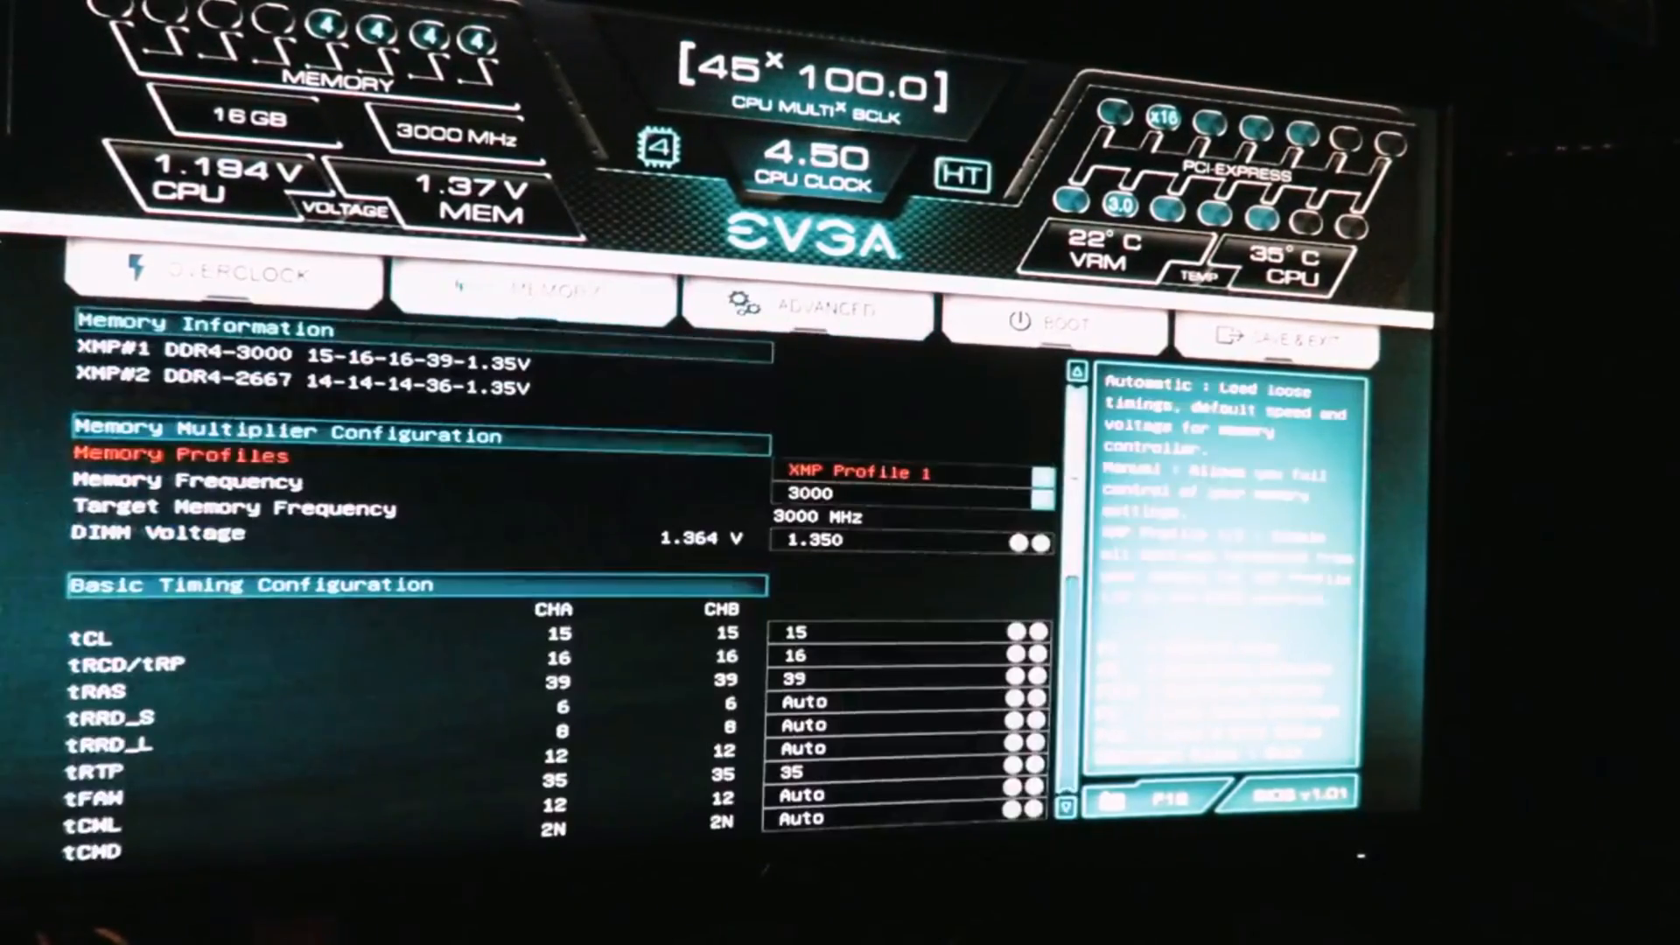
pyautogui.click(1055, 331)
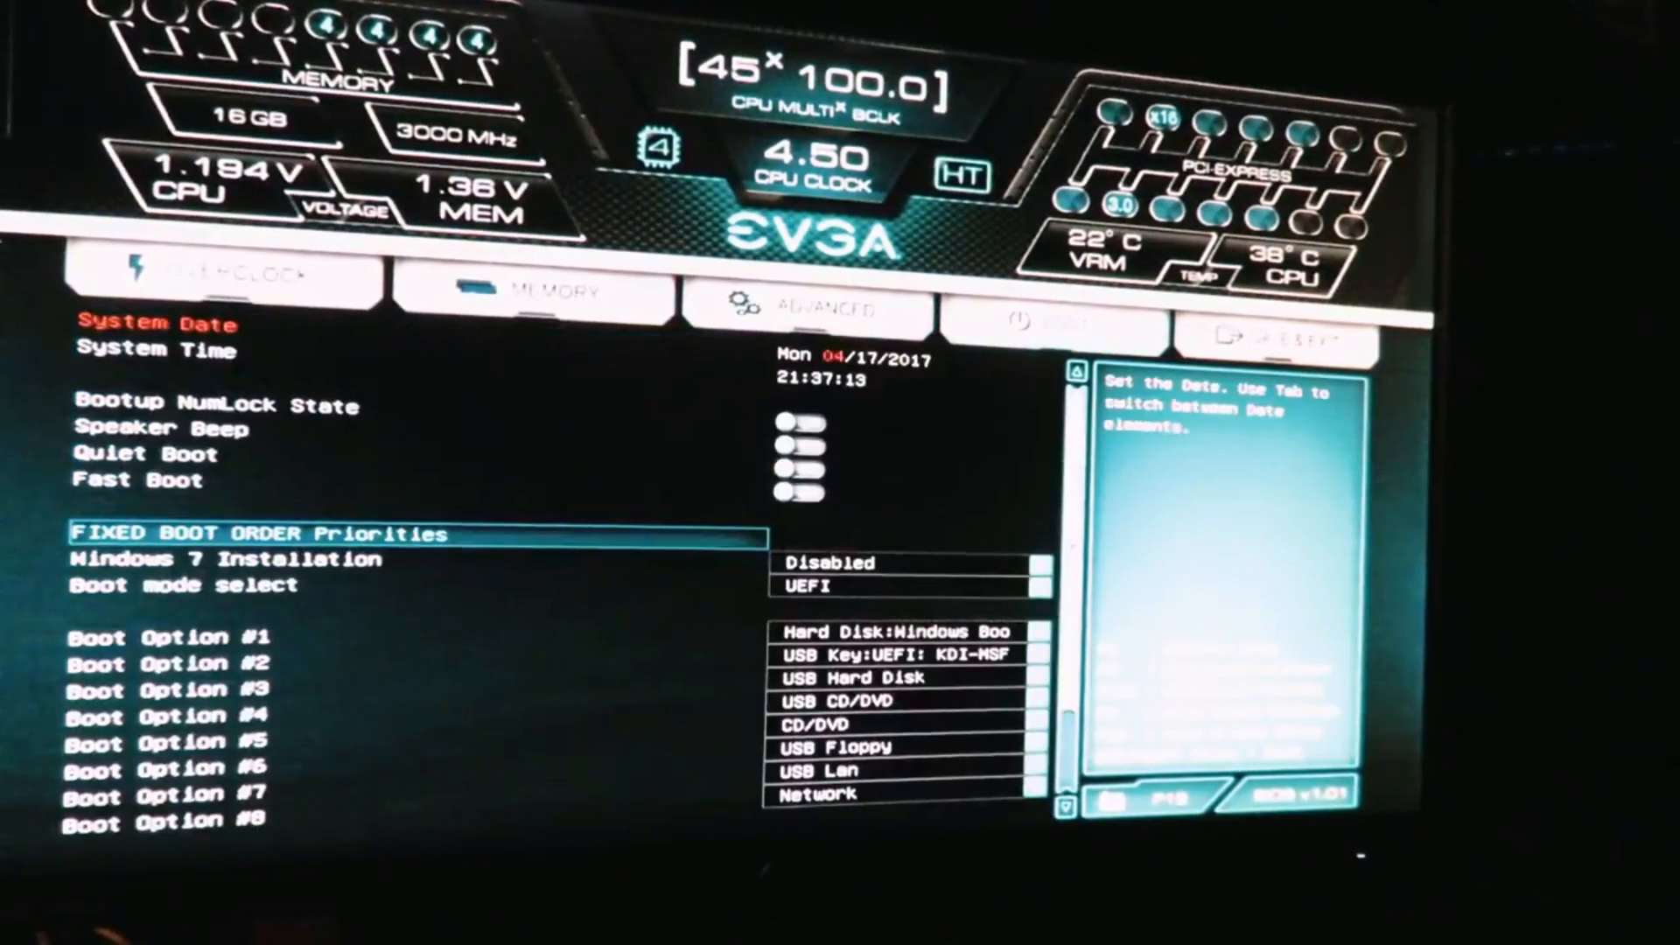
pyautogui.press('down')
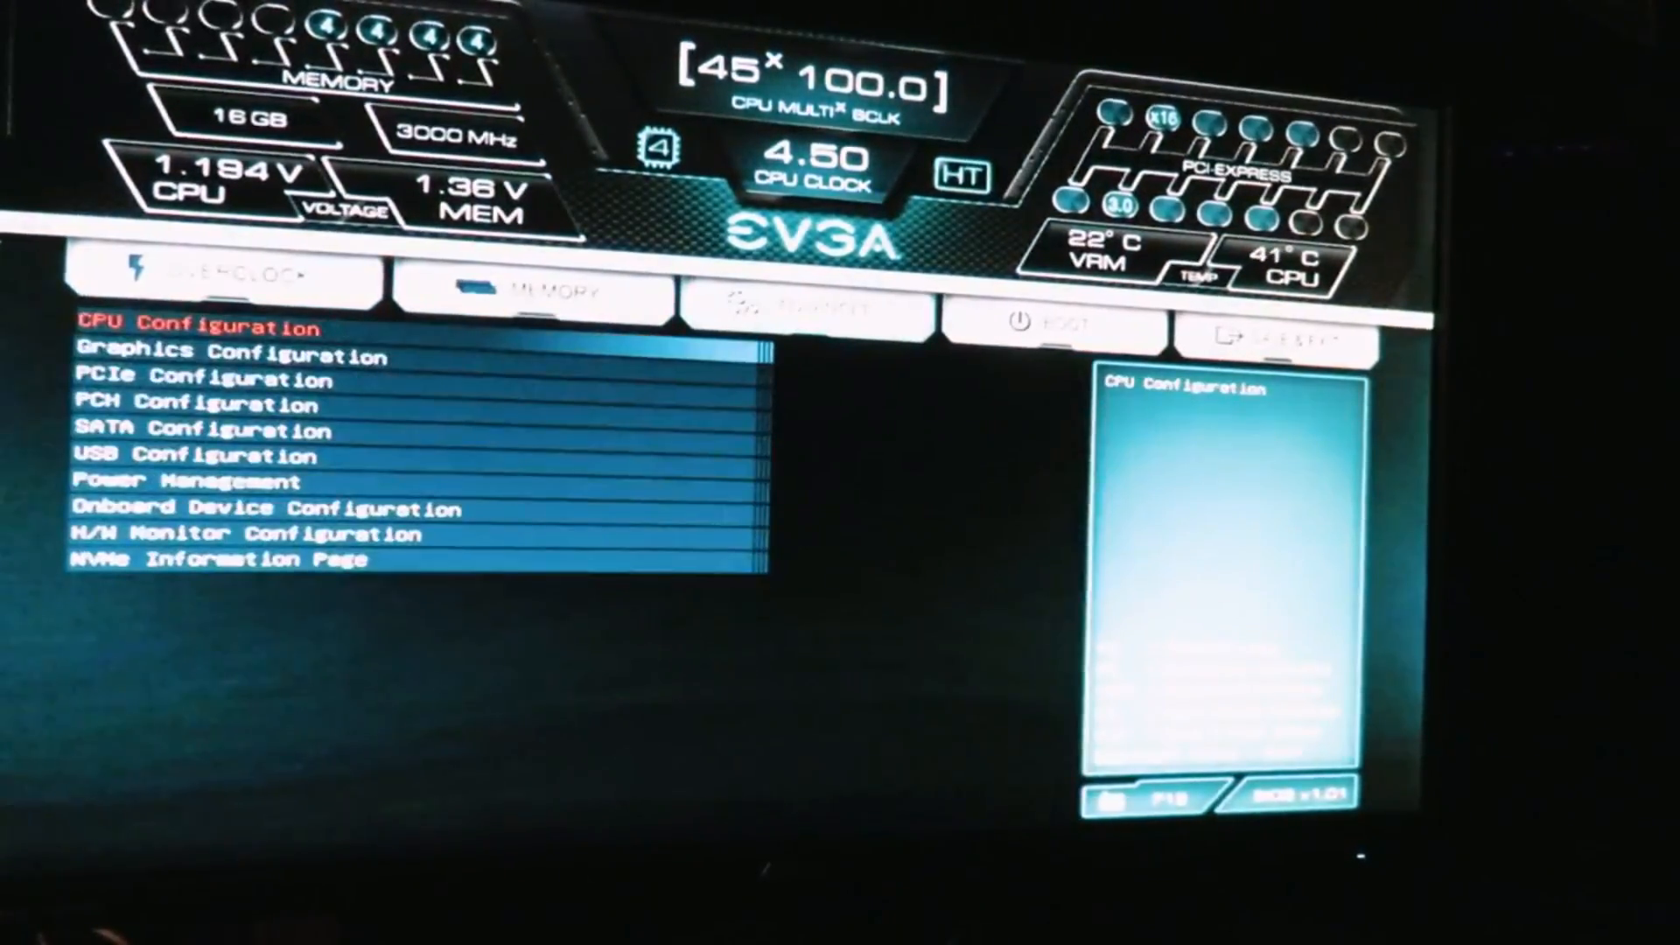
# Confirm M.2 SOCKET3(1) is Enabled in Onboard Device Configuration and head to Save & Exit
pyautogui.click(197, 430)
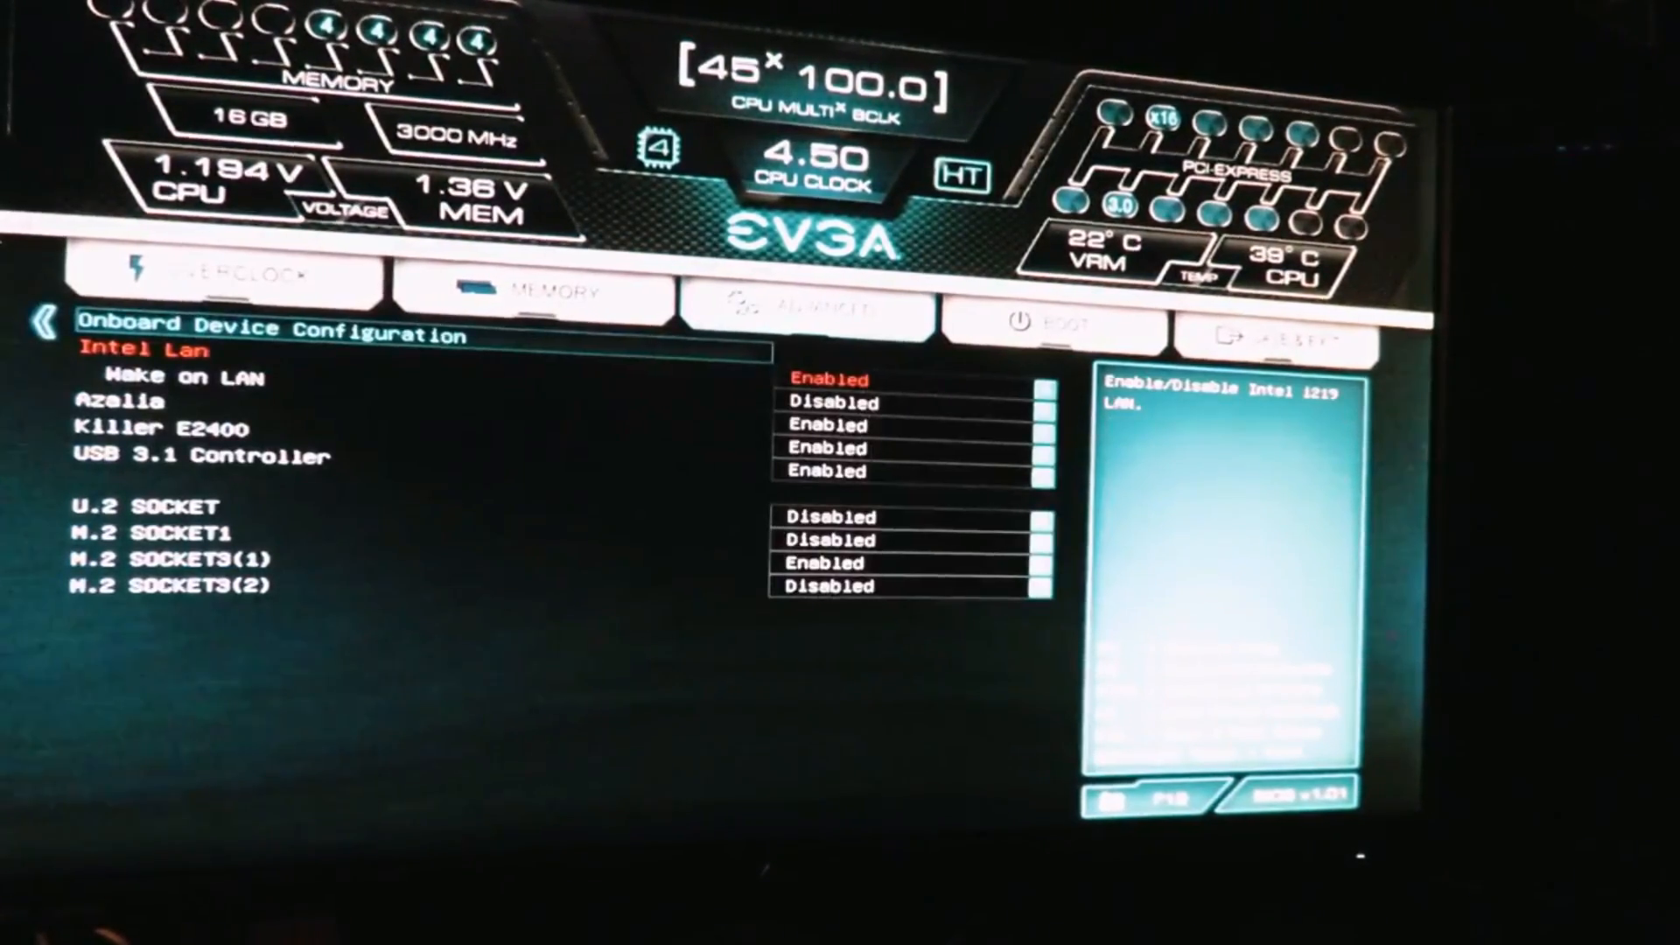
pyautogui.click(1052, 325)
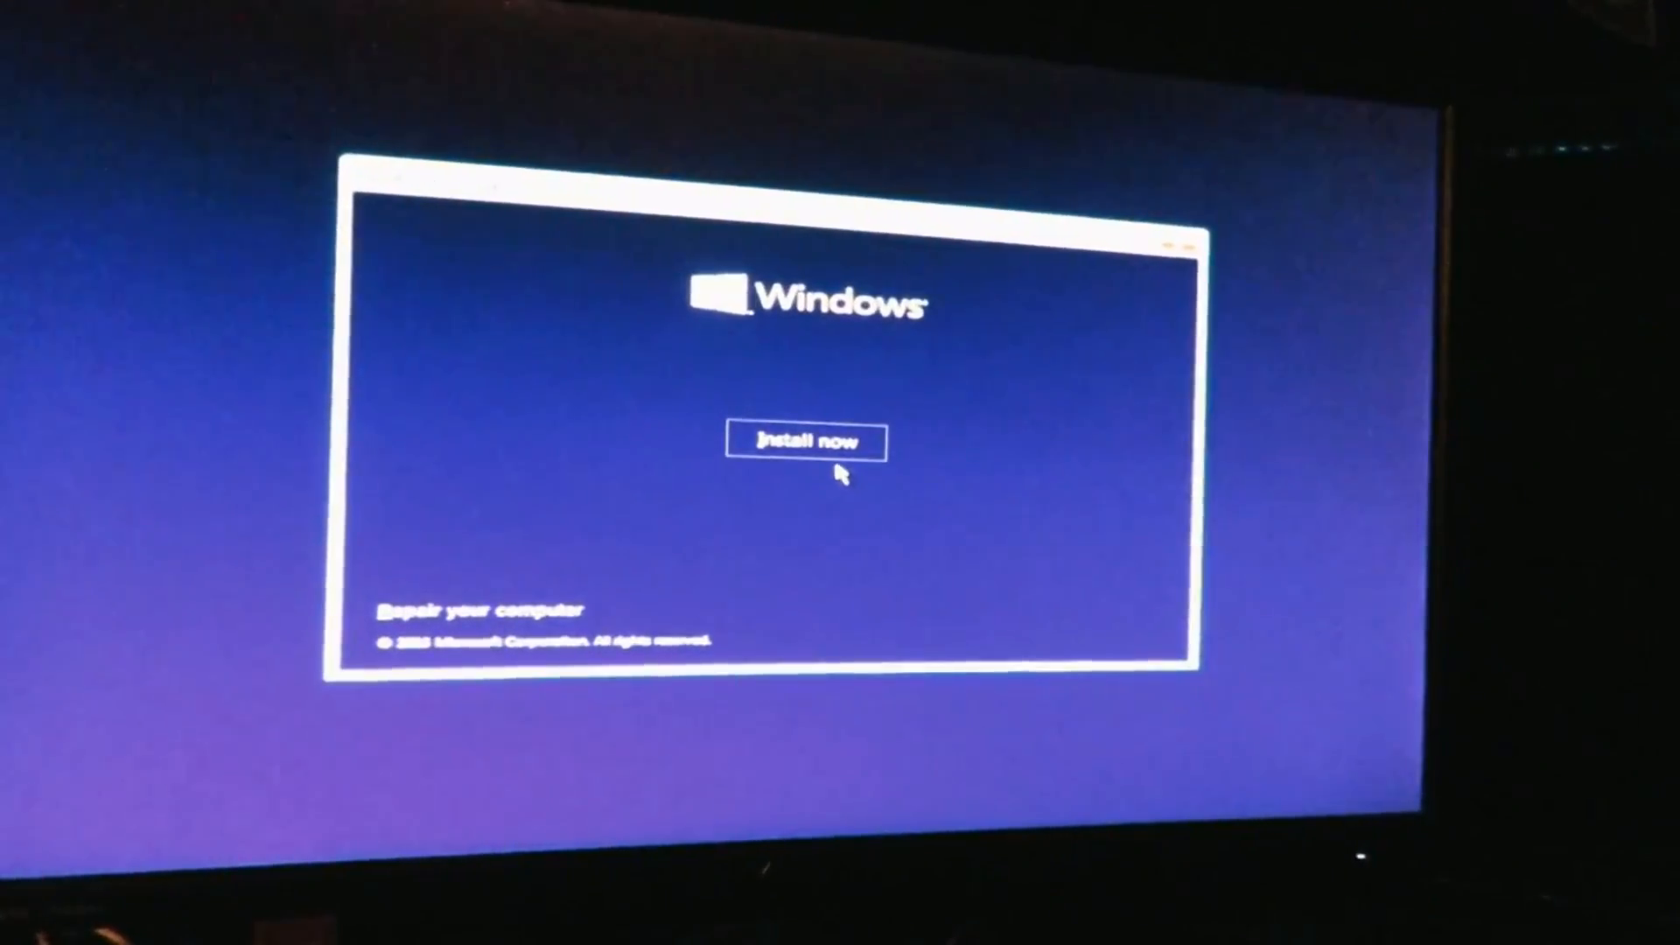
# Start the Windows 10 installation with Install now
pyautogui.click(805, 443)
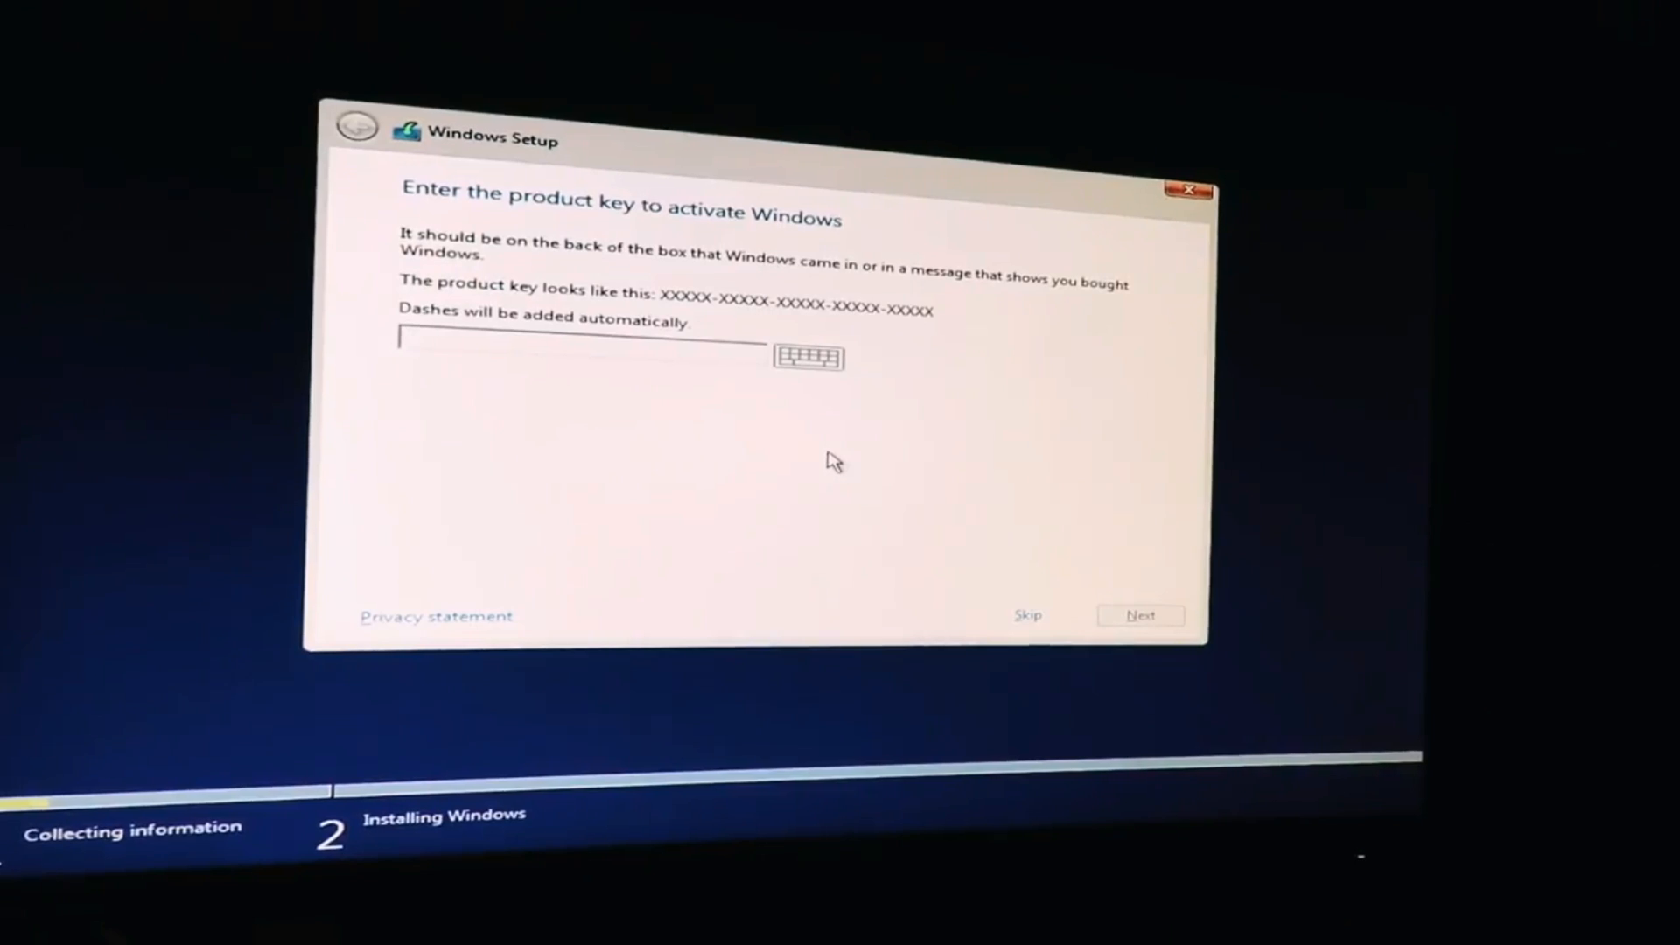
# Skip the product key, accept the license terms and continue to the drive selection
pyautogui.click(1026, 614)
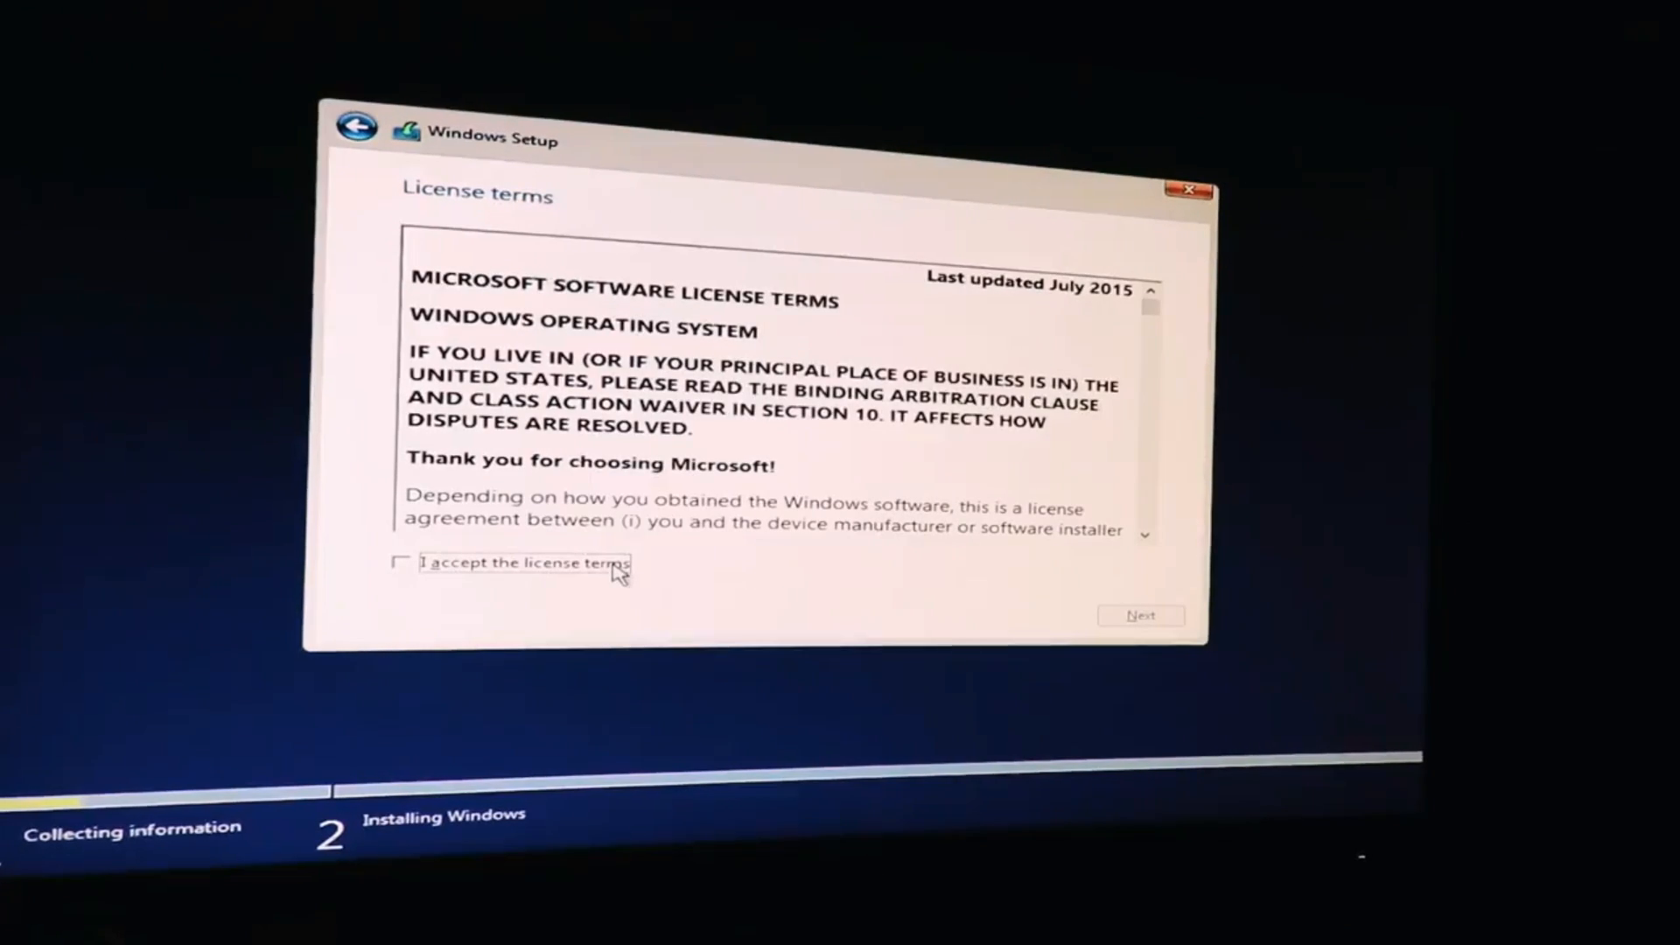
pyautogui.click(403, 562)
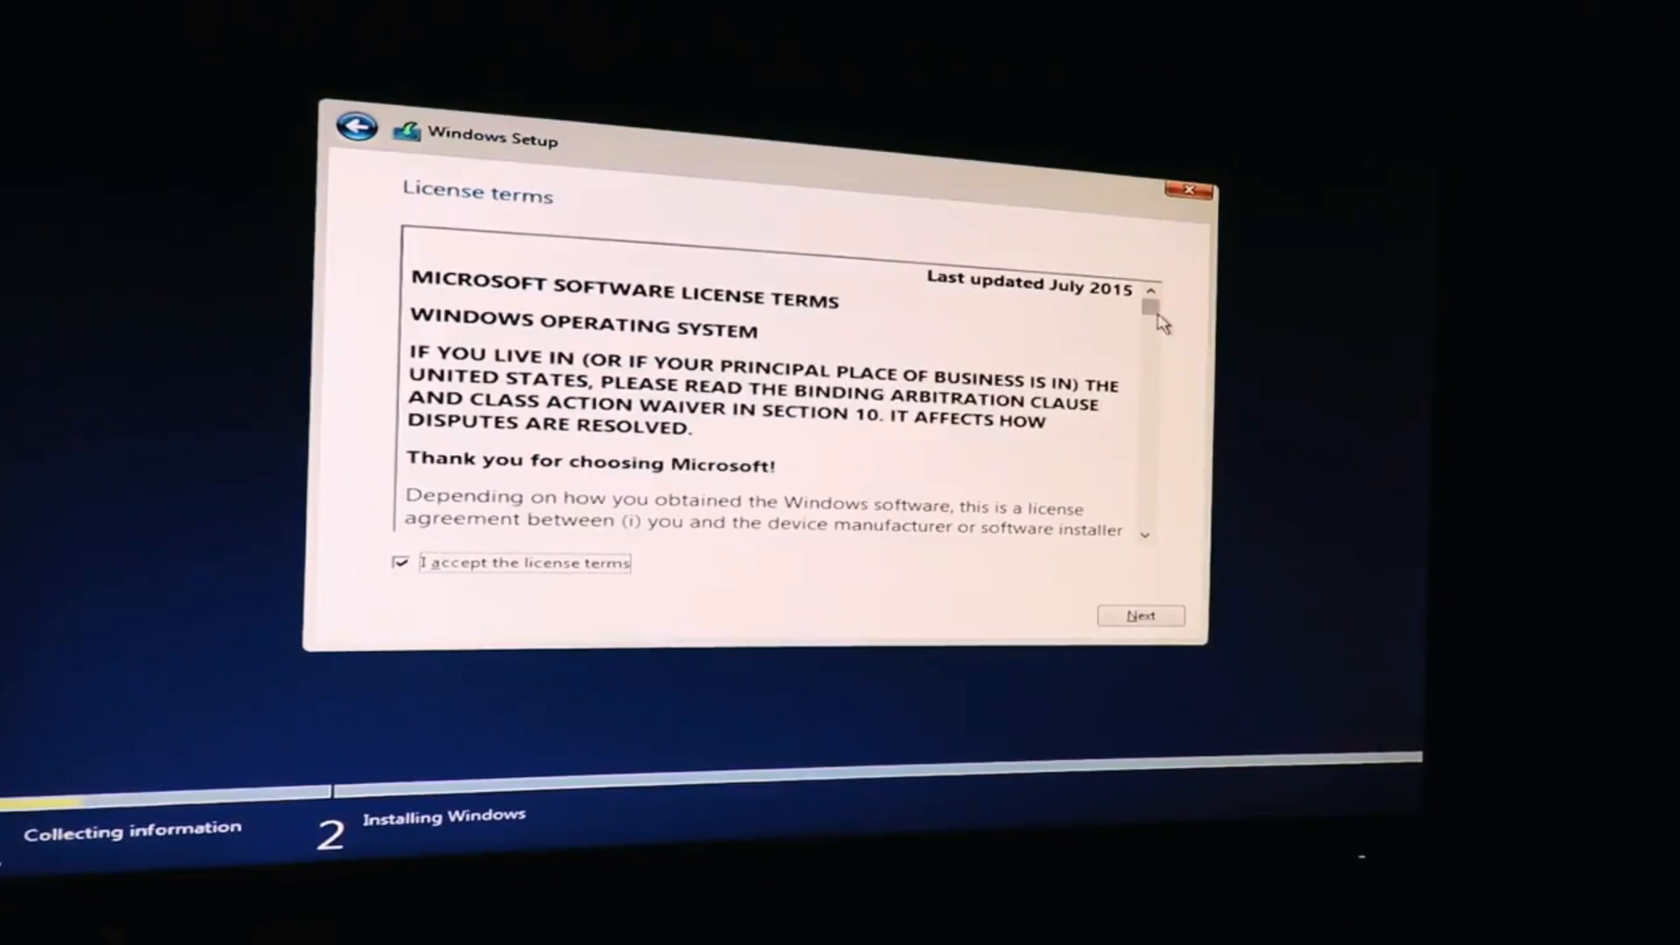
pyautogui.scroll(-3)
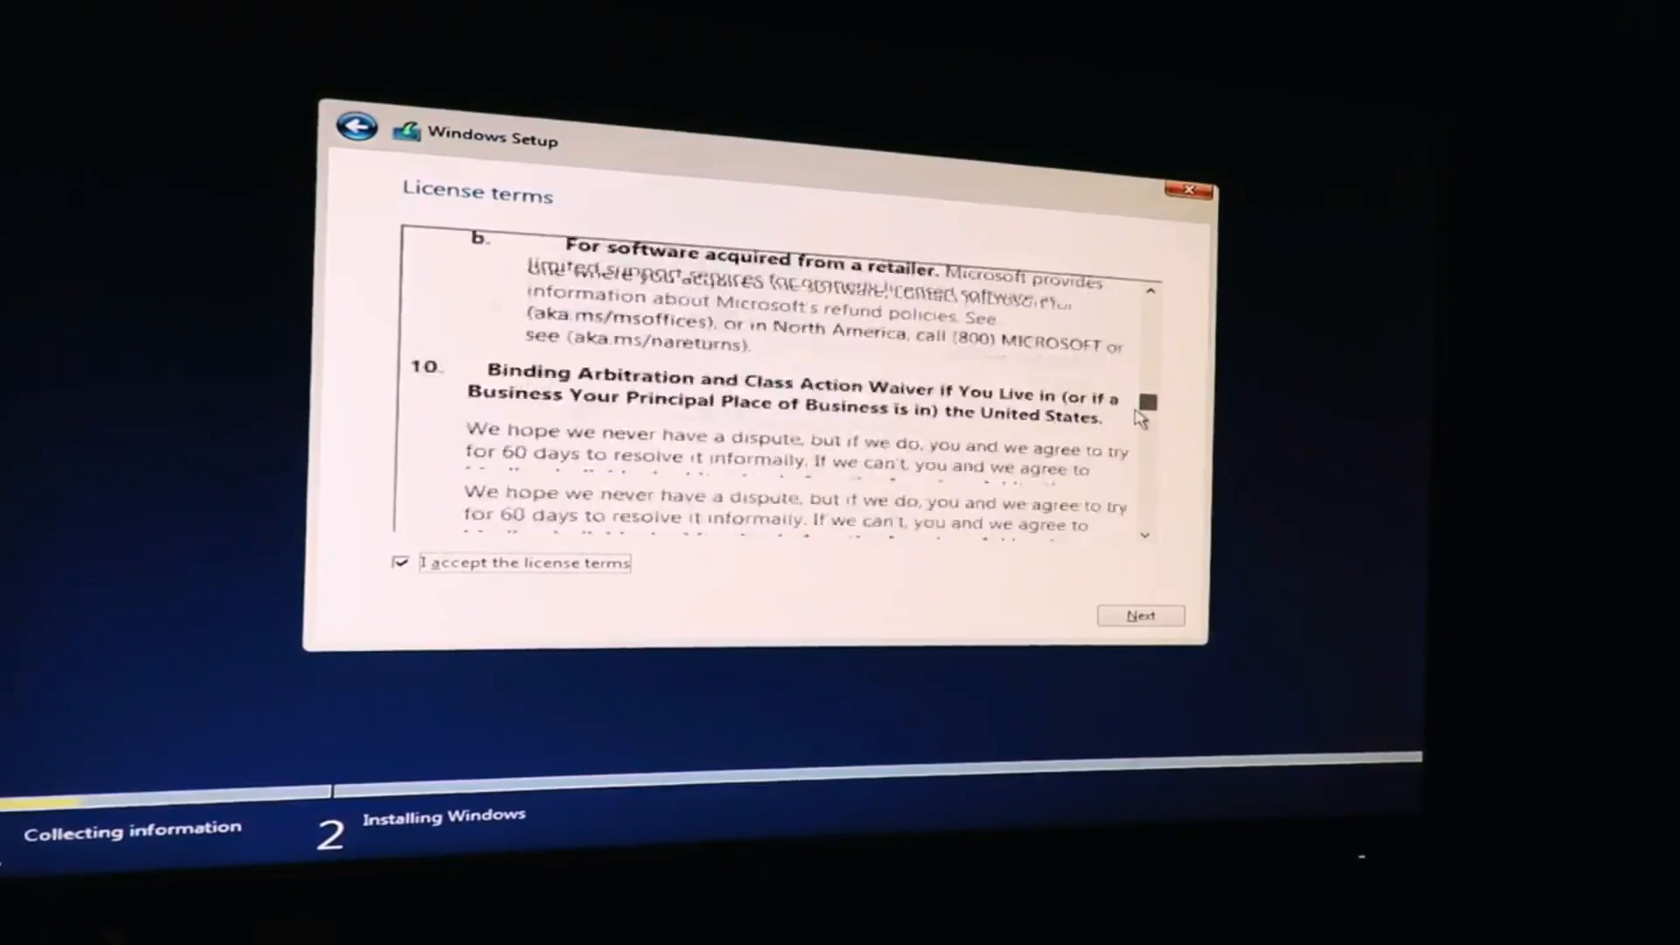
pyautogui.scroll(-3)
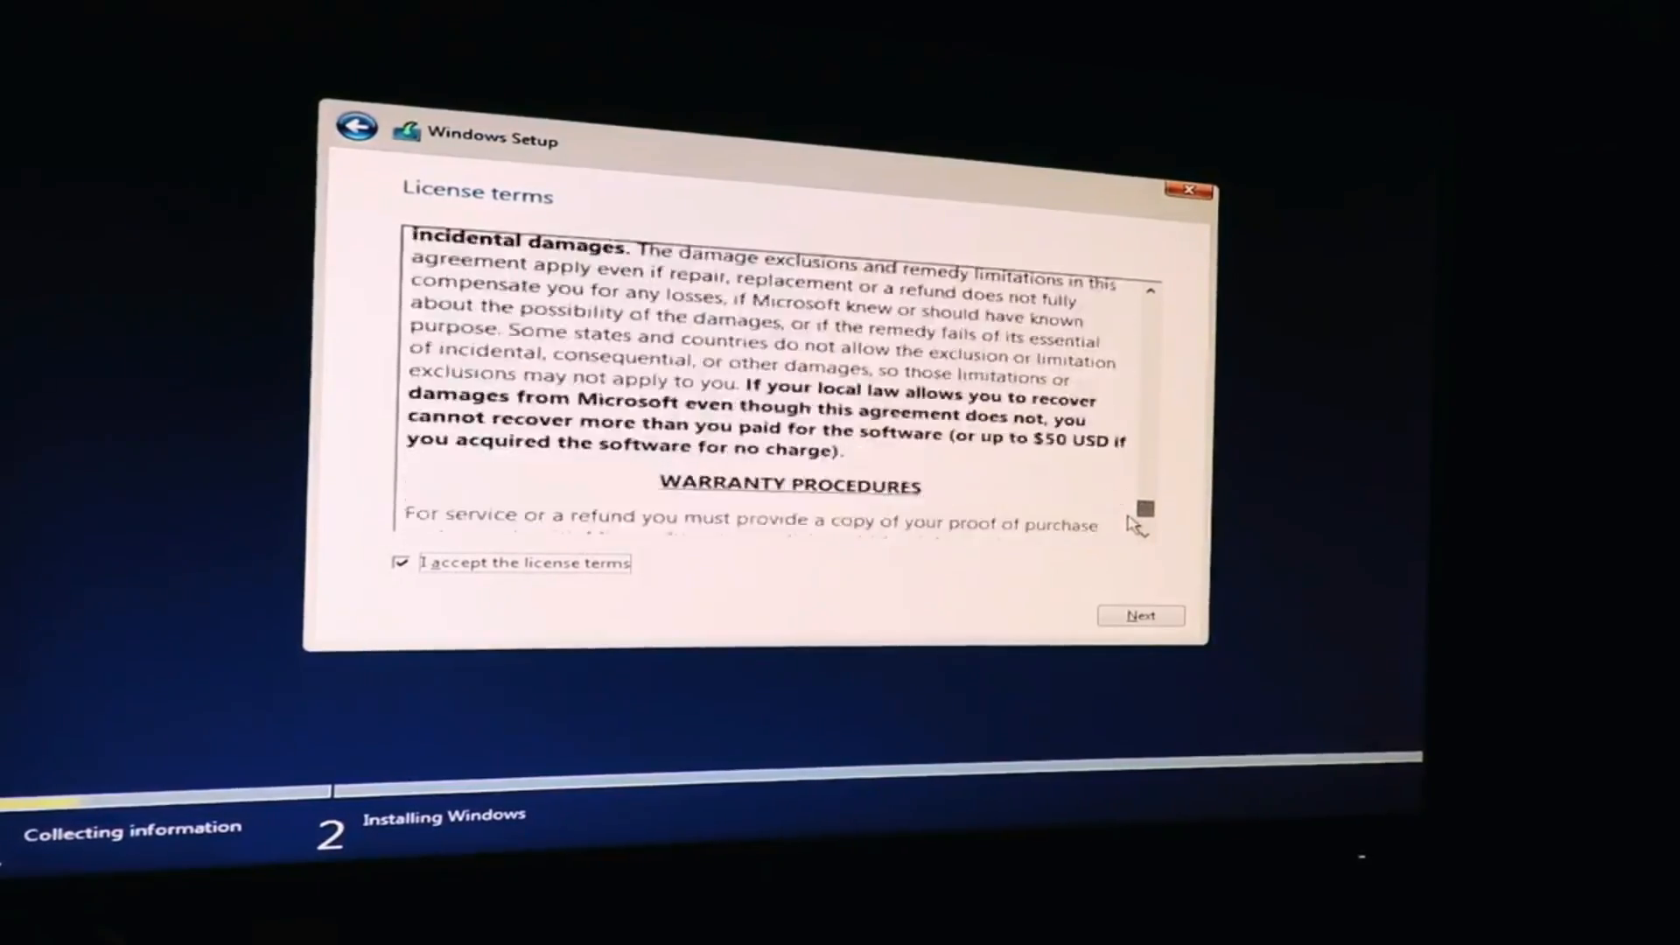
pyautogui.scroll(-3)
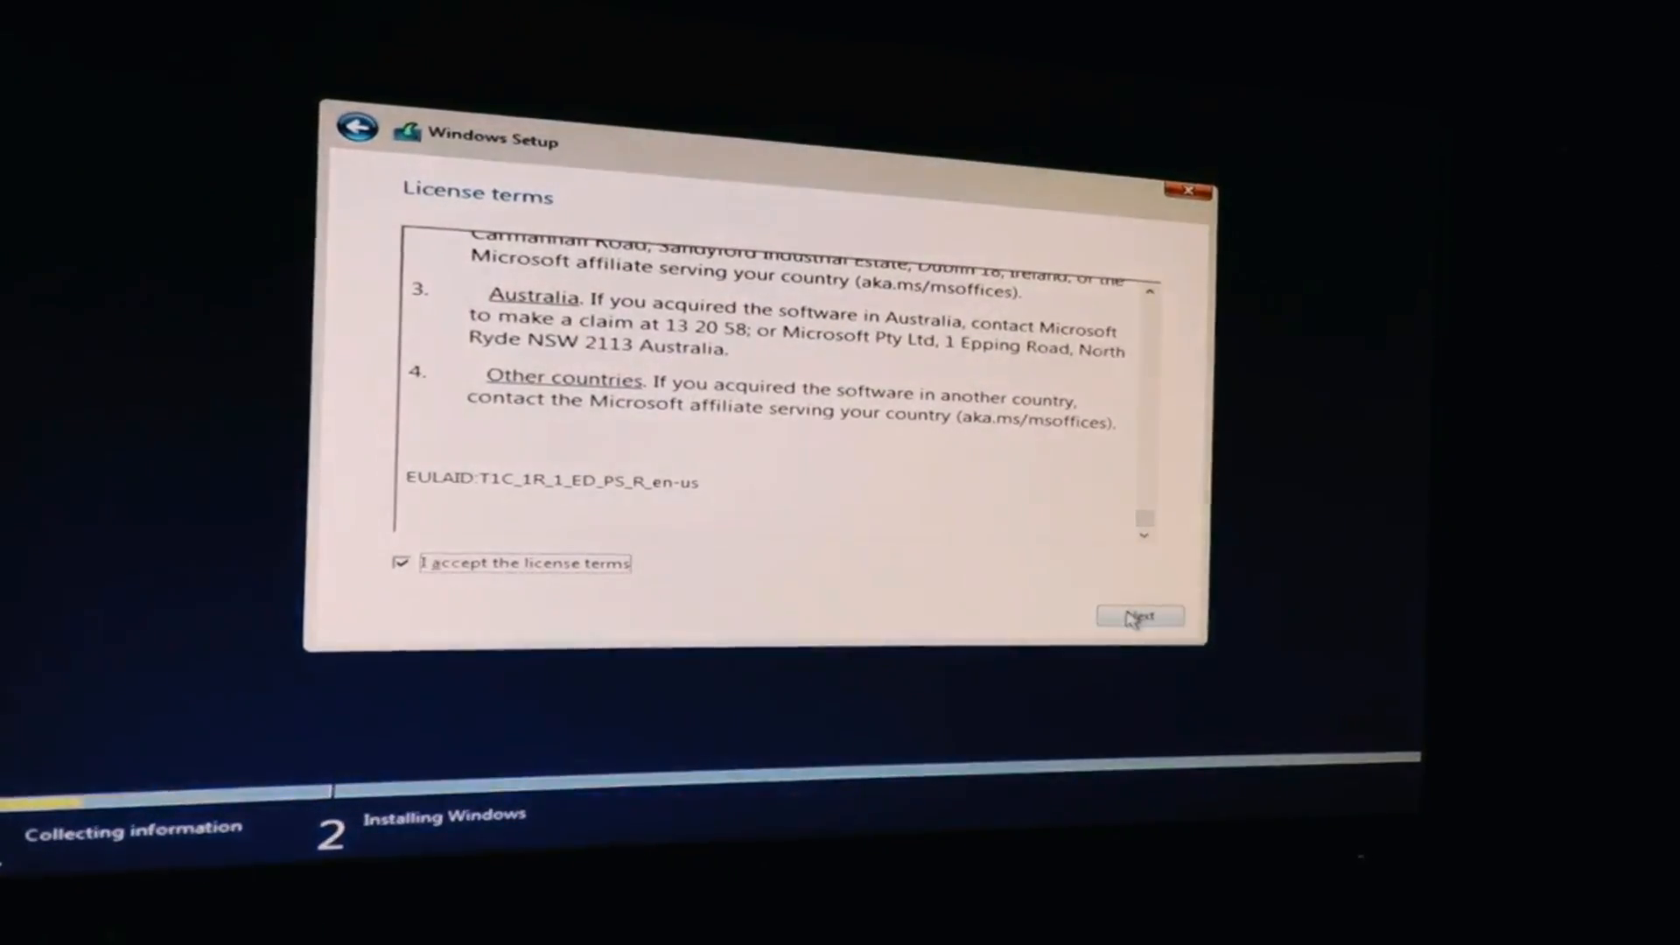
pyautogui.click(1139, 616)
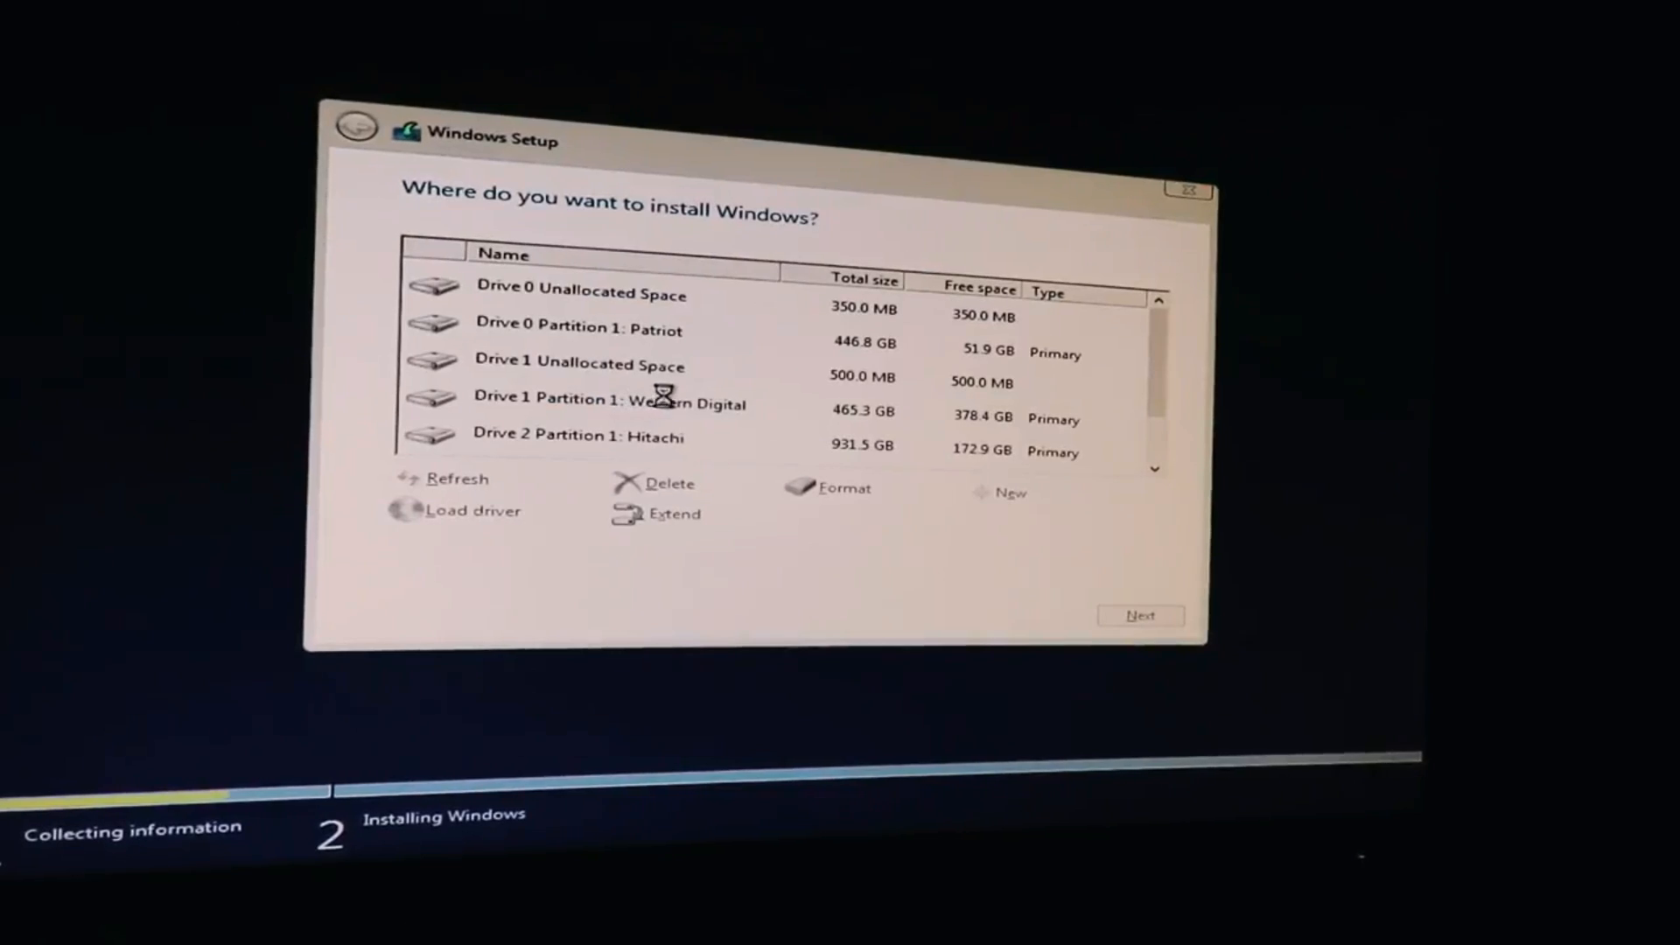
# Choose Drive 4 Unallocated Space (476.9 GB) as the install target and proceed
pyautogui.click(608, 403)
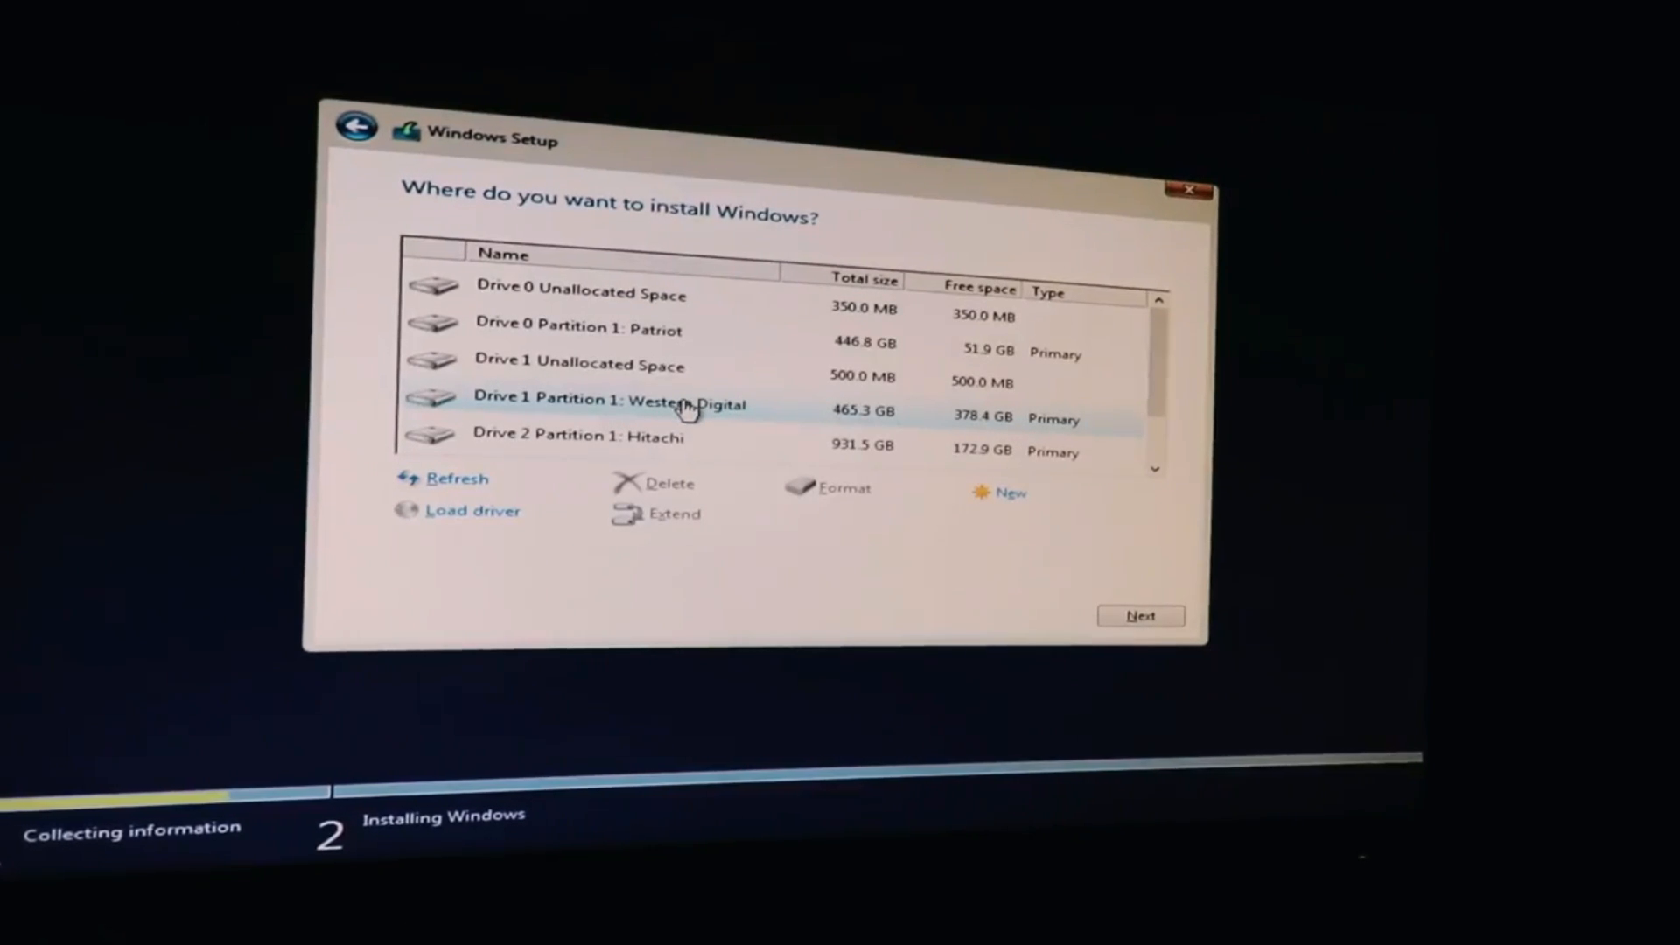
pyautogui.moveTo(728, 418)
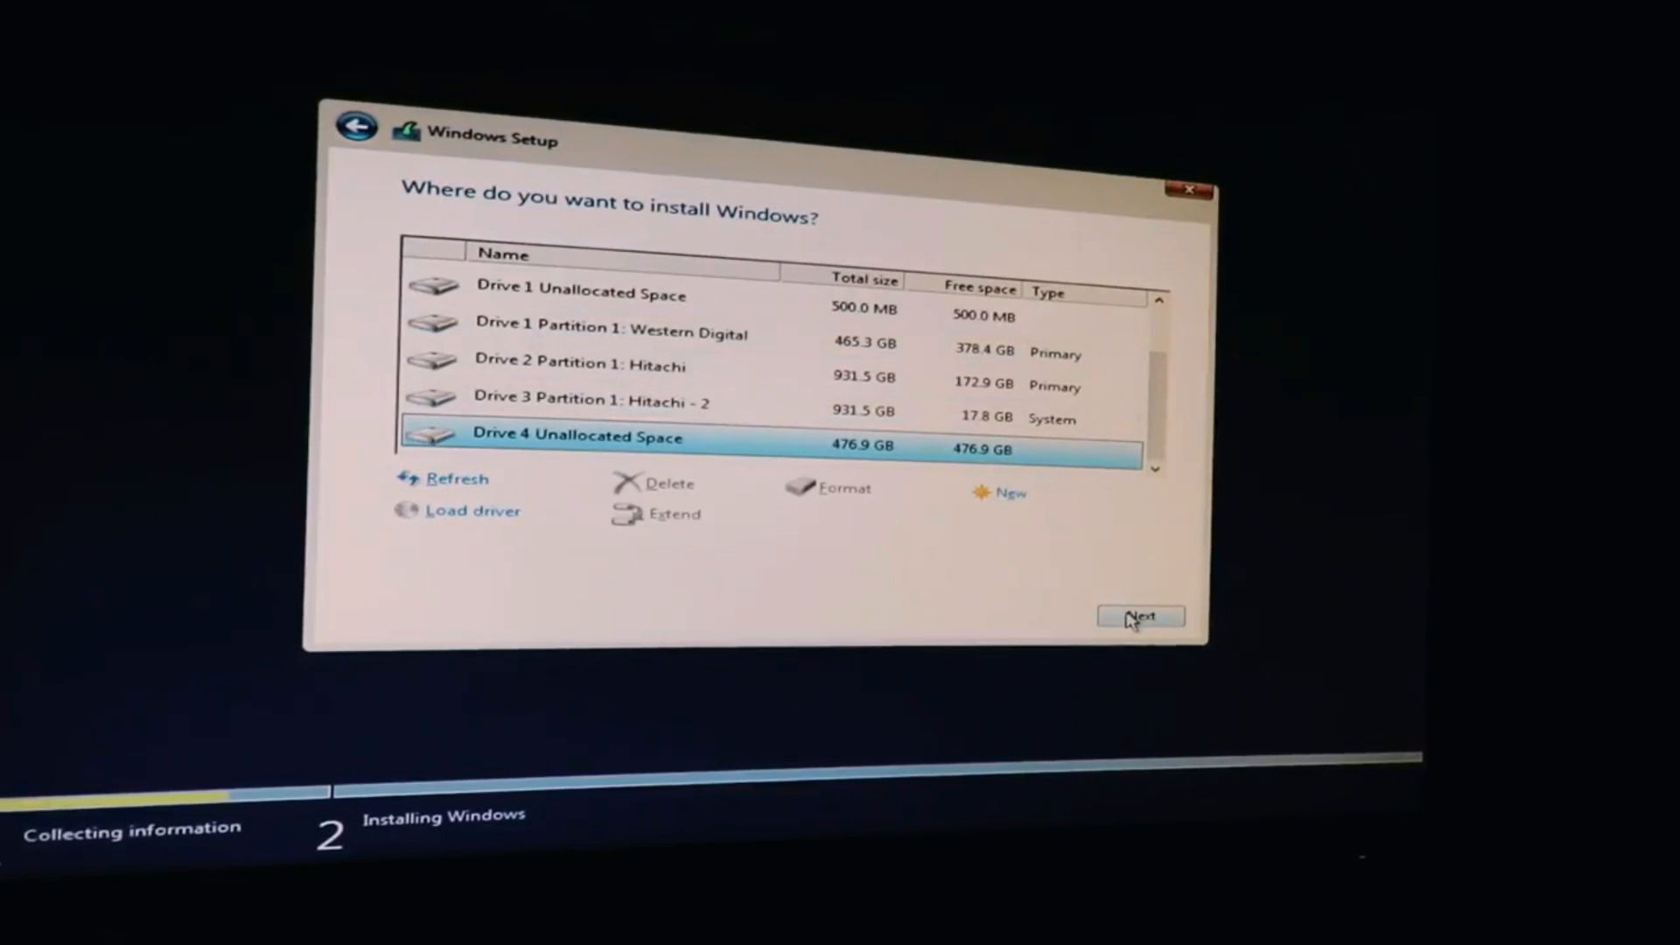
pyautogui.click(1140, 615)
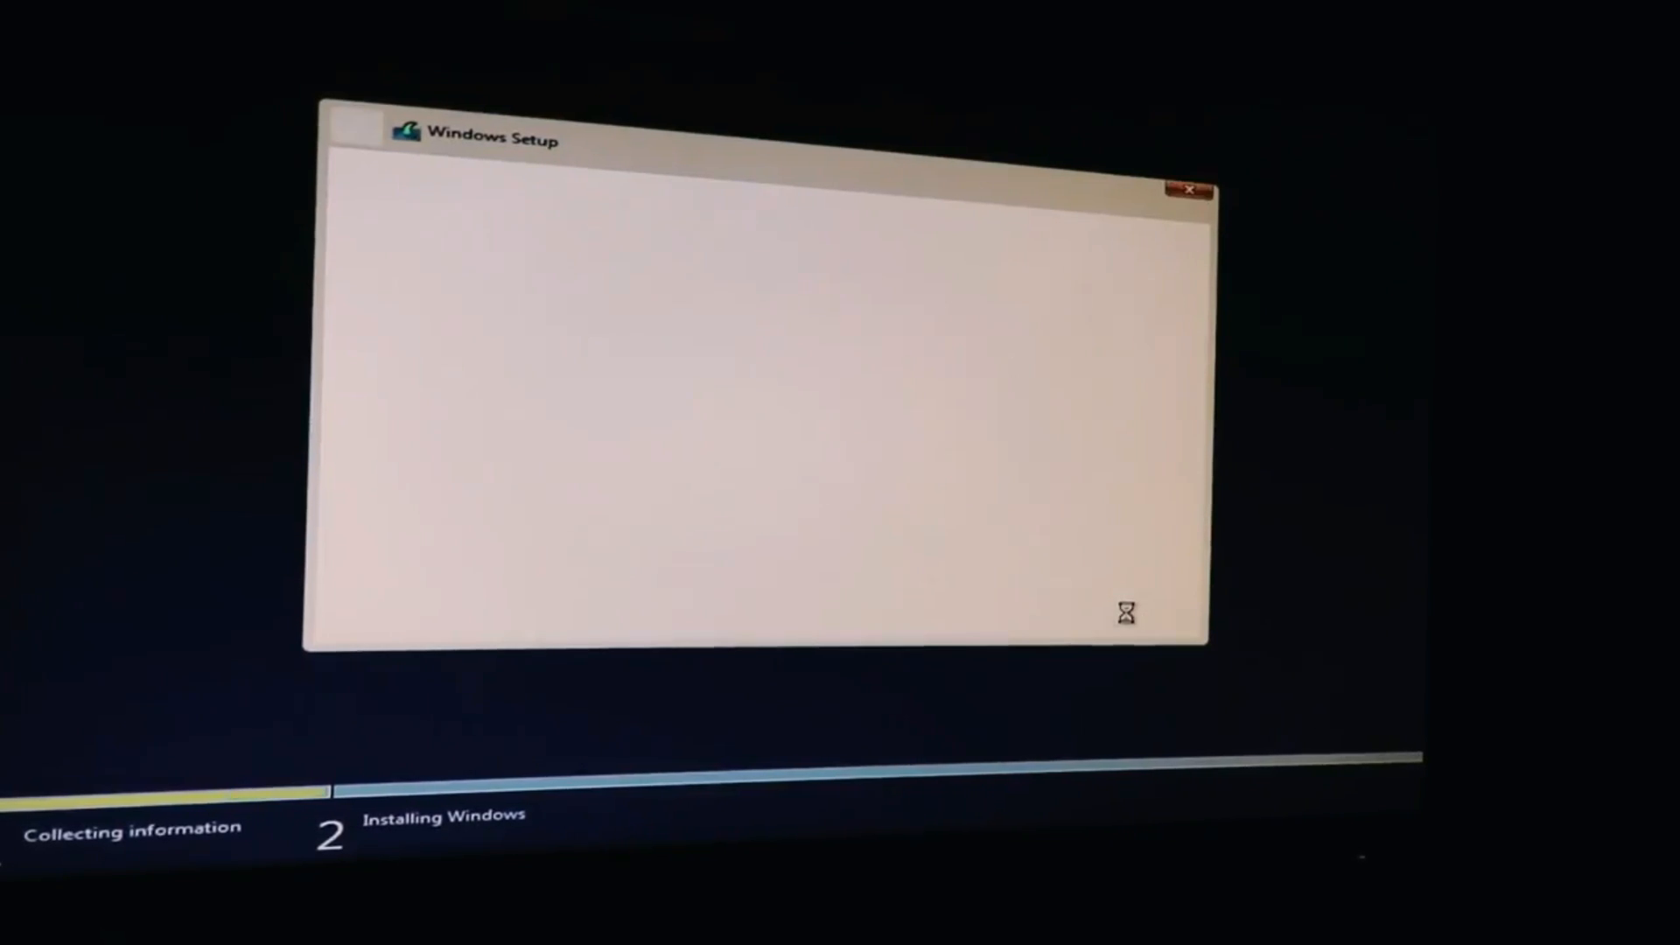